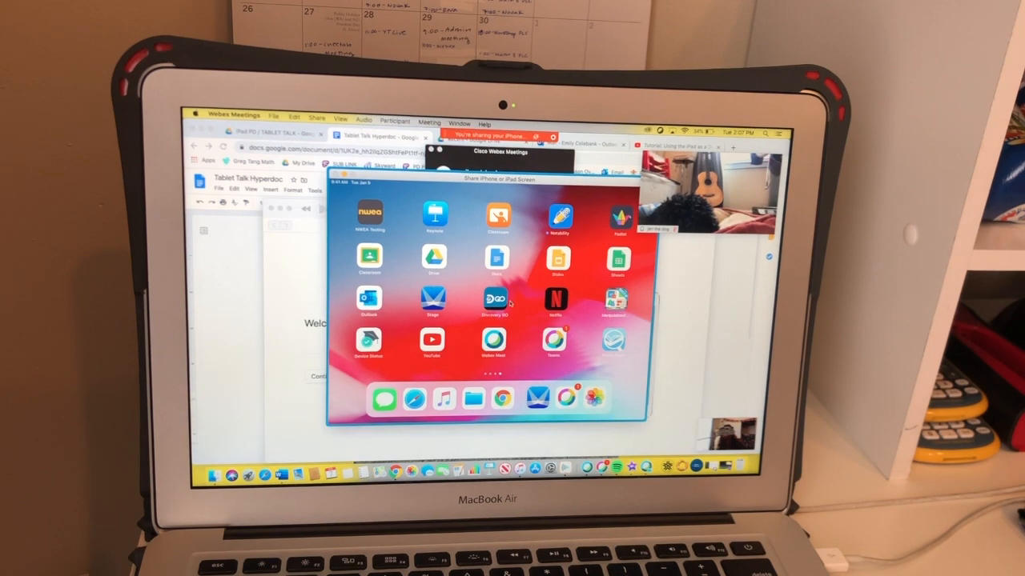
Share the iPad's screen into the meeting via Share, then 'iPhone or iPad Screen'
{"action": "left_click", "coordinate": [558, 216]}
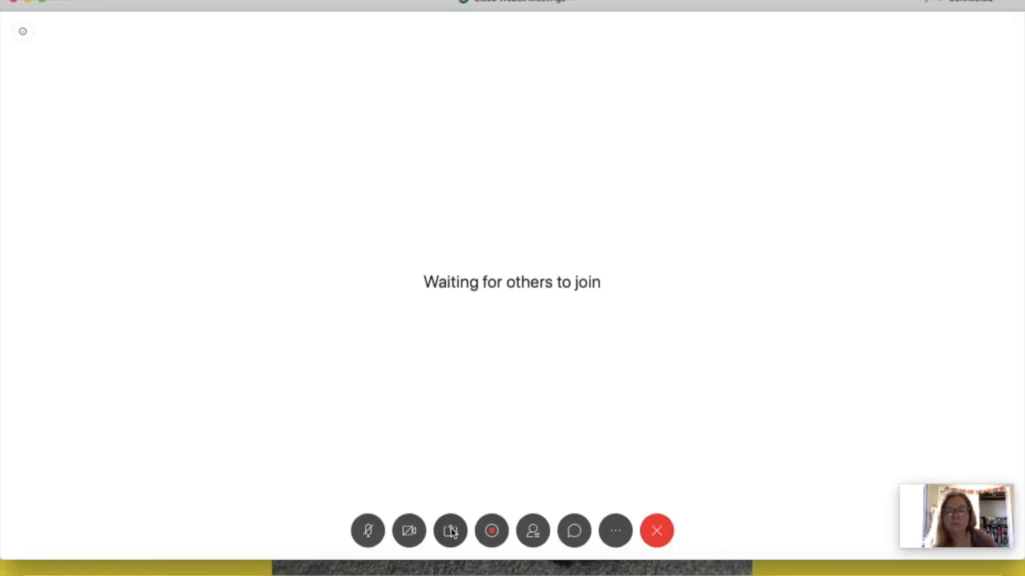
{"action": "left_click", "coordinate": [450, 529]}
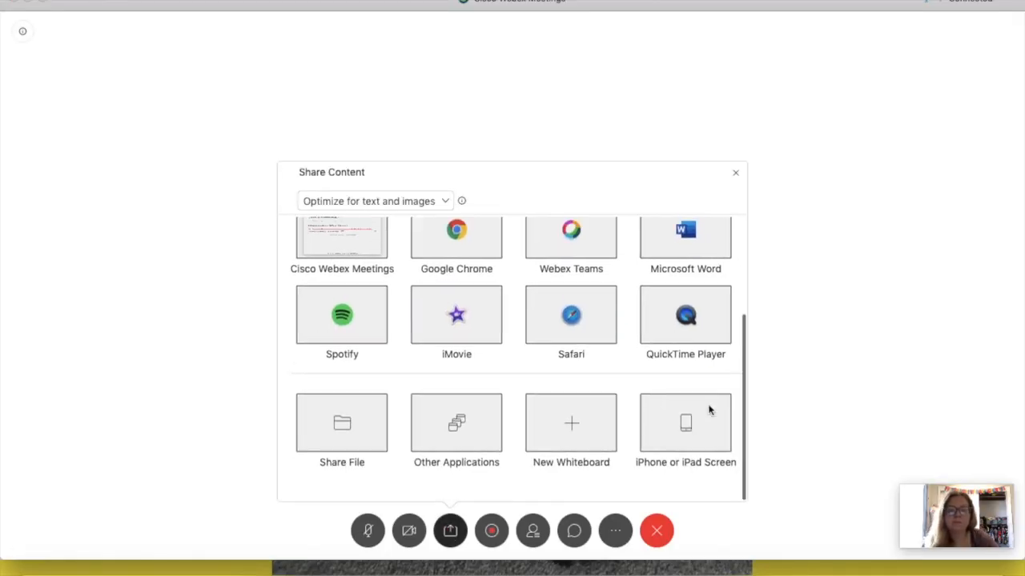
{"action": "left_click", "coordinate": [685, 423]}
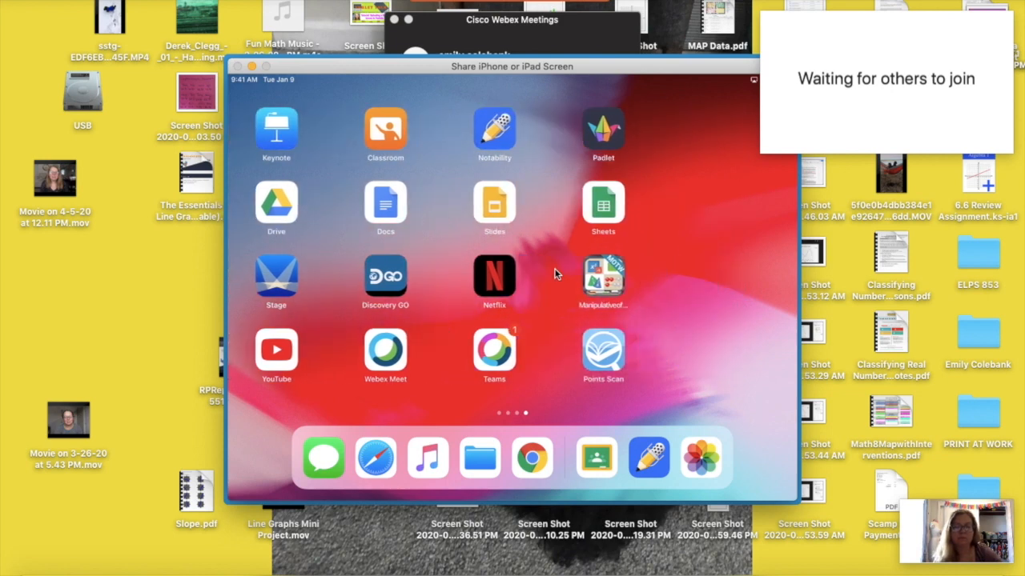
{"action": "left_click", "coordinate": [494, 134]}
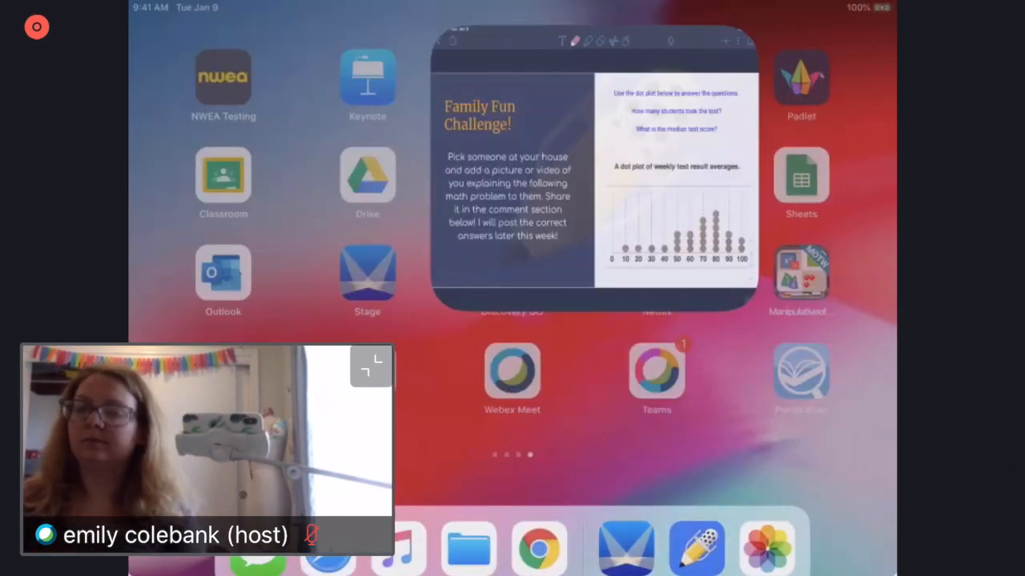
Switch to the Notability breakfast dot-plot lesson and undo the purple test scribble
{"action": "left_click", "coordinate": [591, 172]}
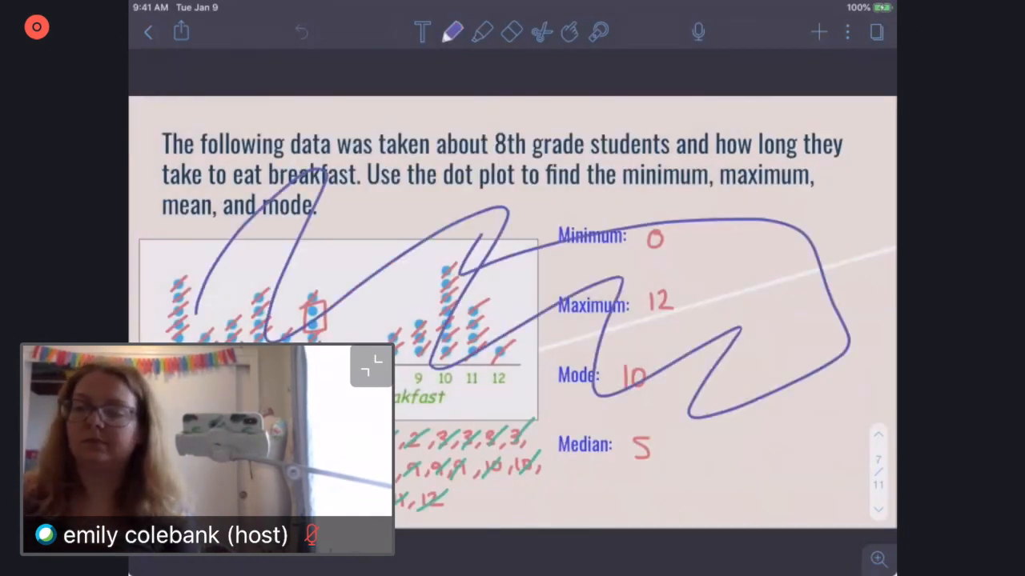
{"action": "left_click", "coordinate": [301, 31]}
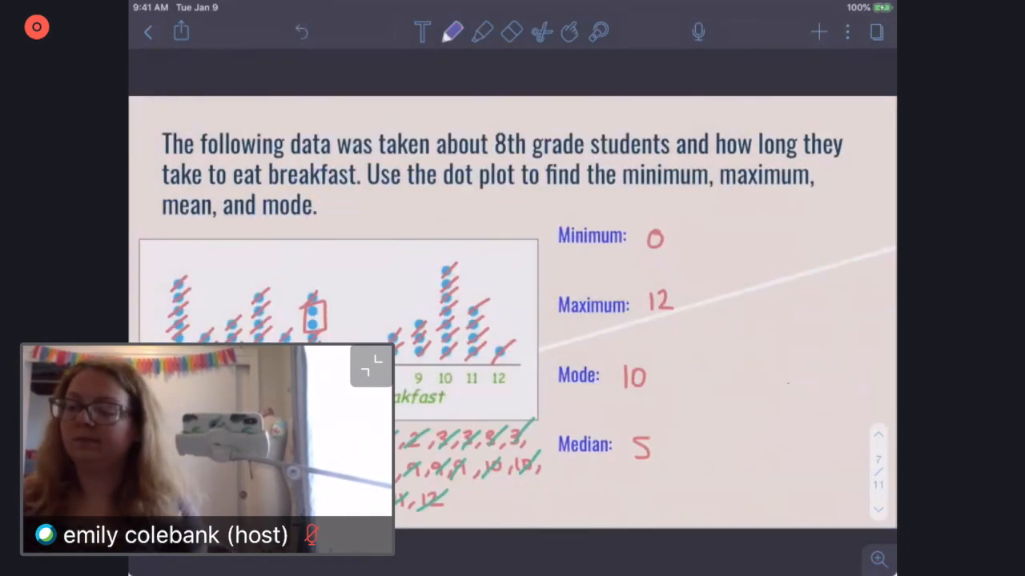